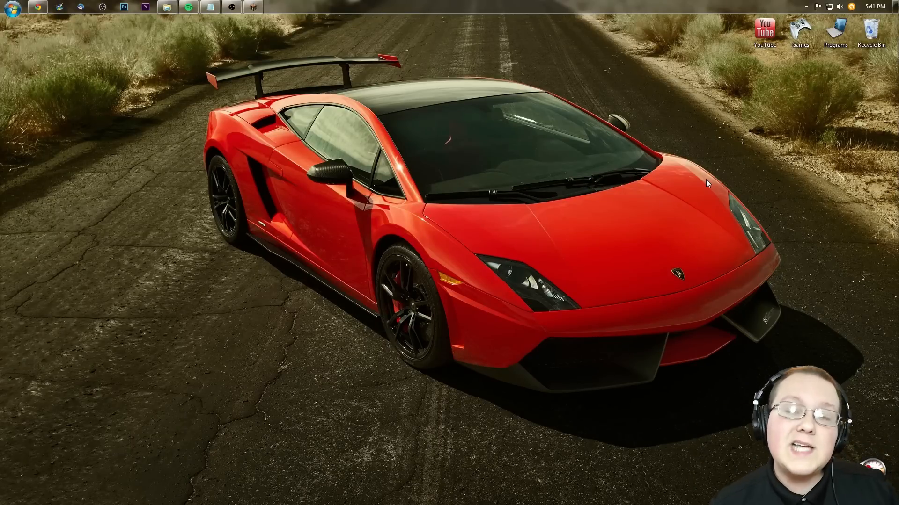
mouse_move(650, 180)
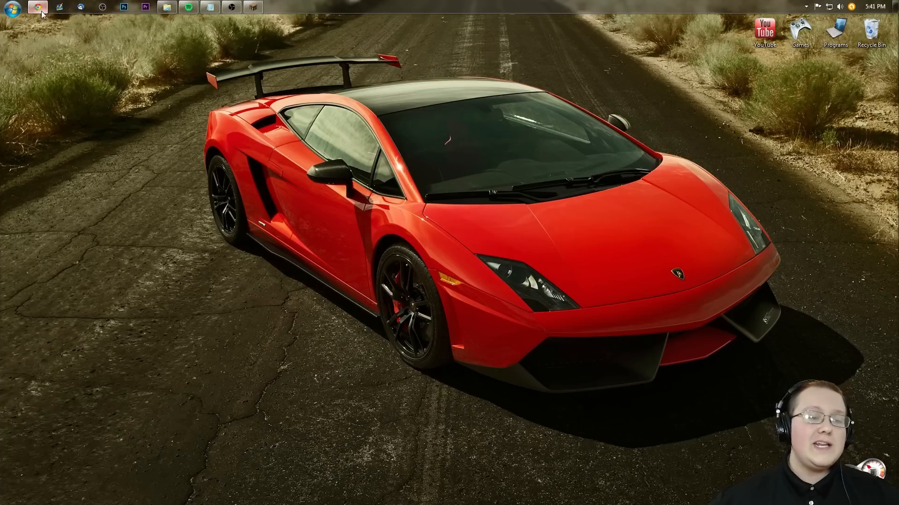
- Launch Chrome and scroll Planet Minecraft's recently updated texture packs down to Tyza's SimplySharp
click(37, 7)
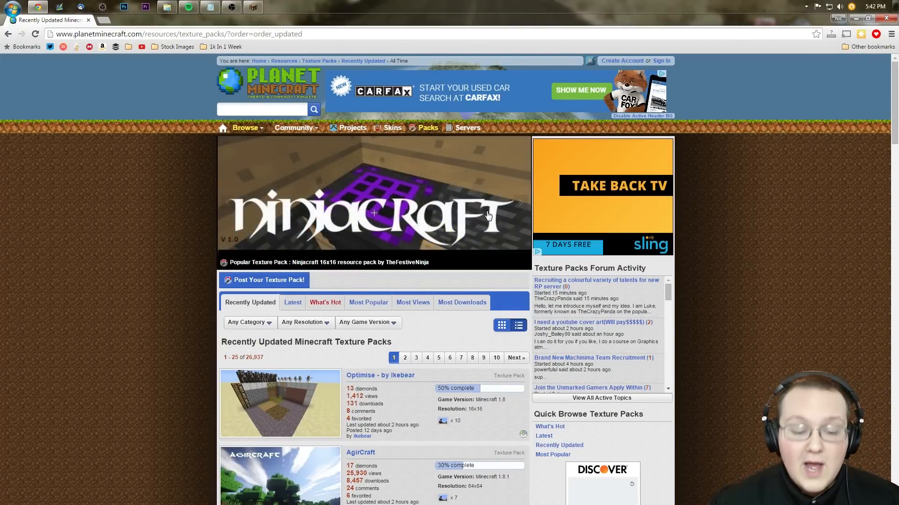
scroll(down, 3)
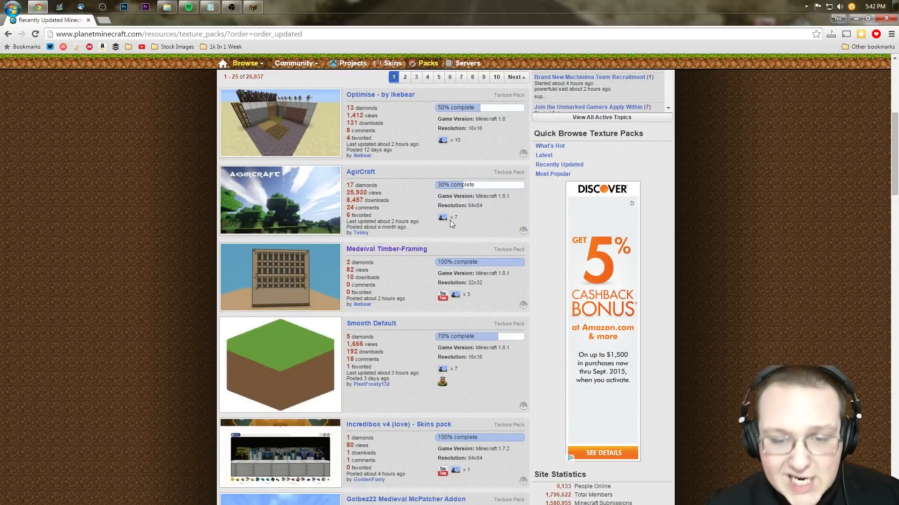
mouse_move(512, 124)
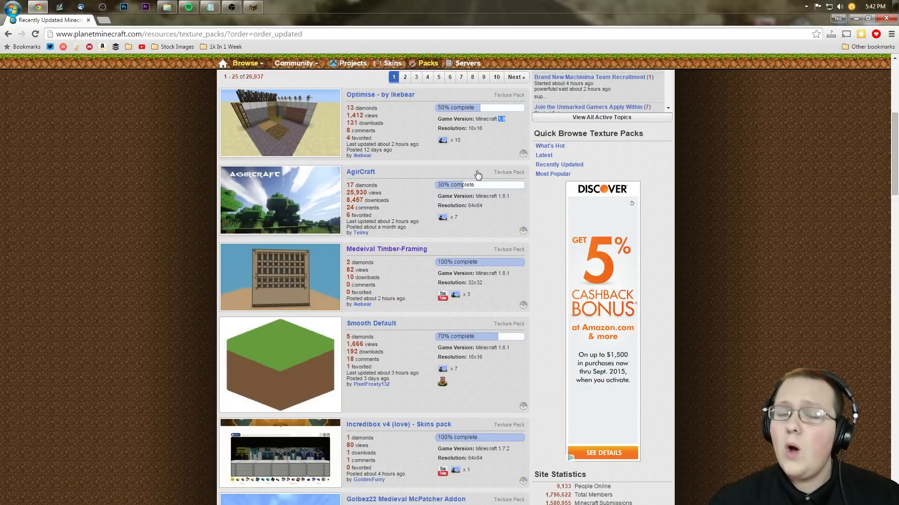
mouse_move(360, 171)
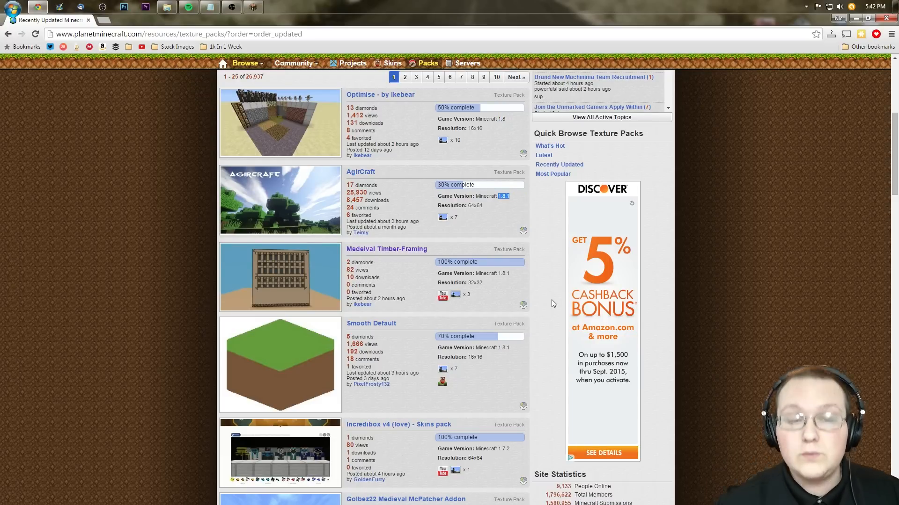
mouse_move(488, 223)
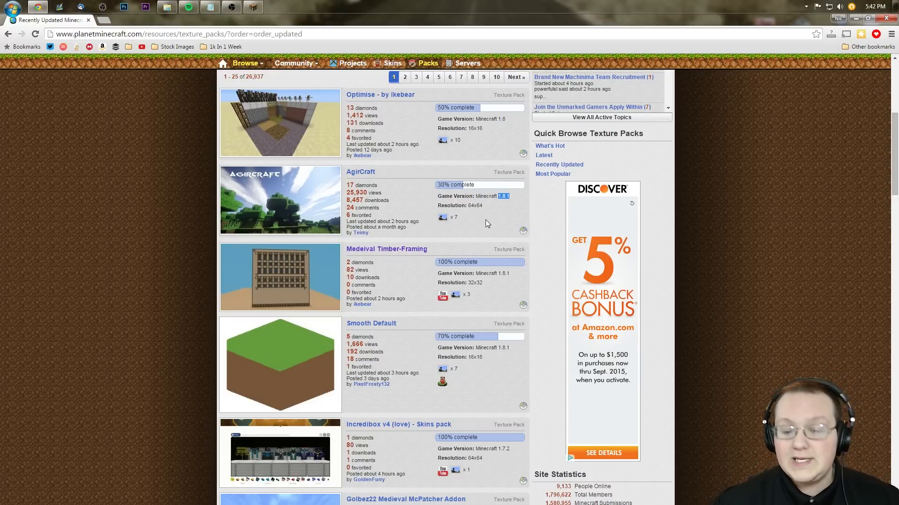
scroll(down, 3)
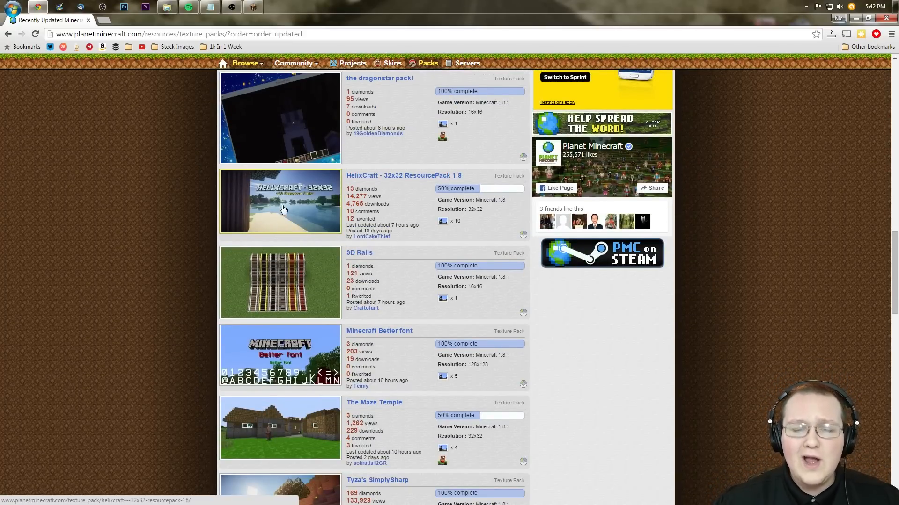
mouse_move(455, 195)
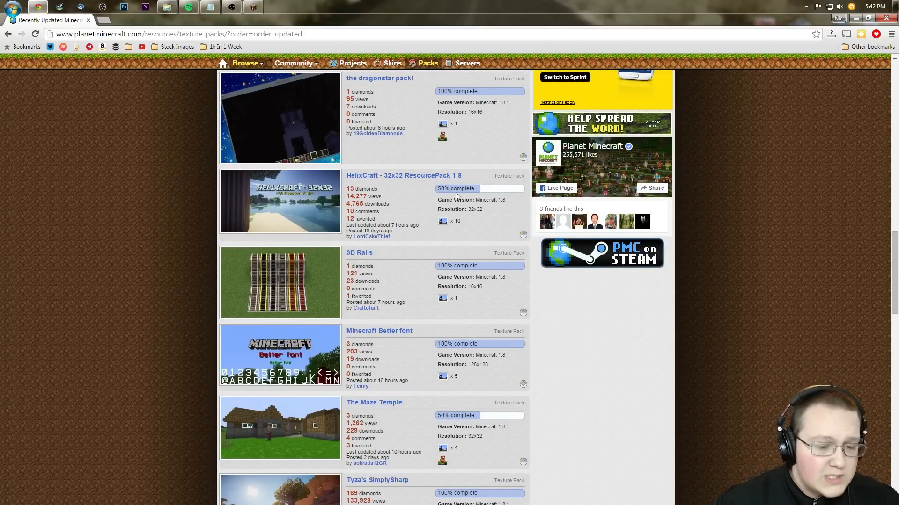
scroll(down, 3)
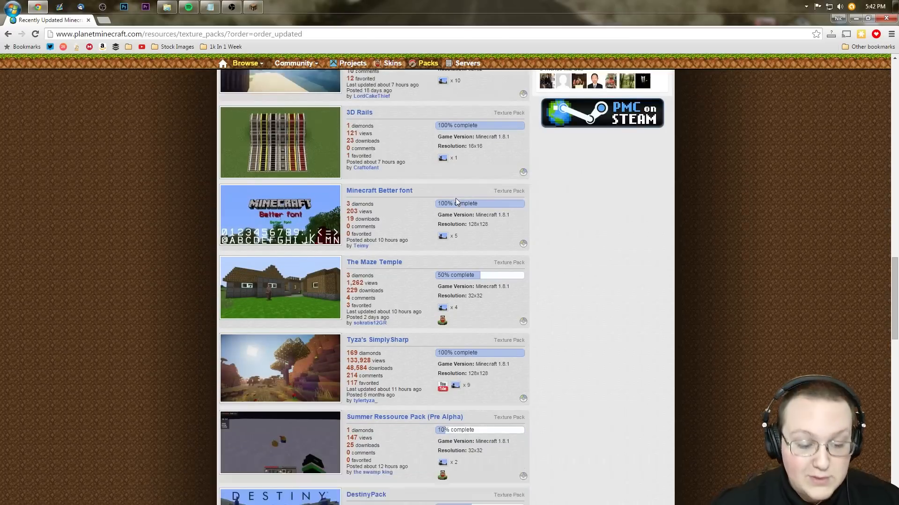
scroll(up, 3)
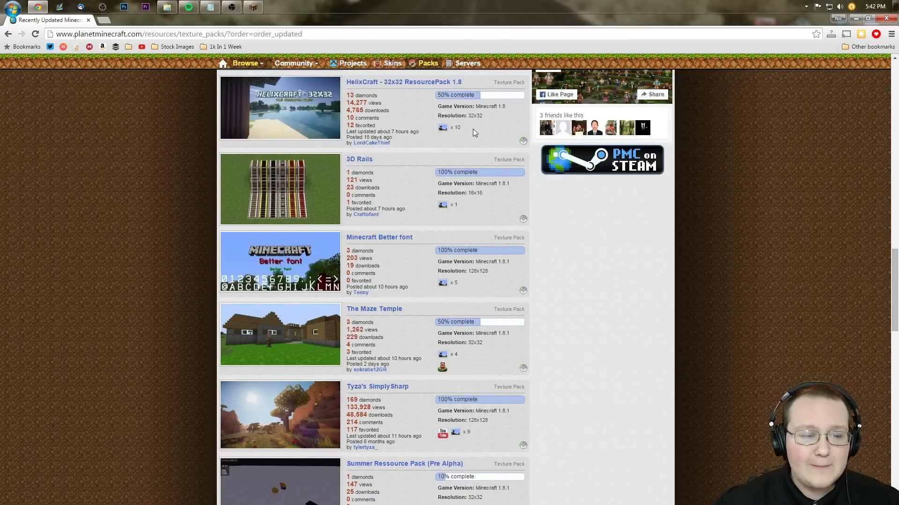
scroll(down, 3)
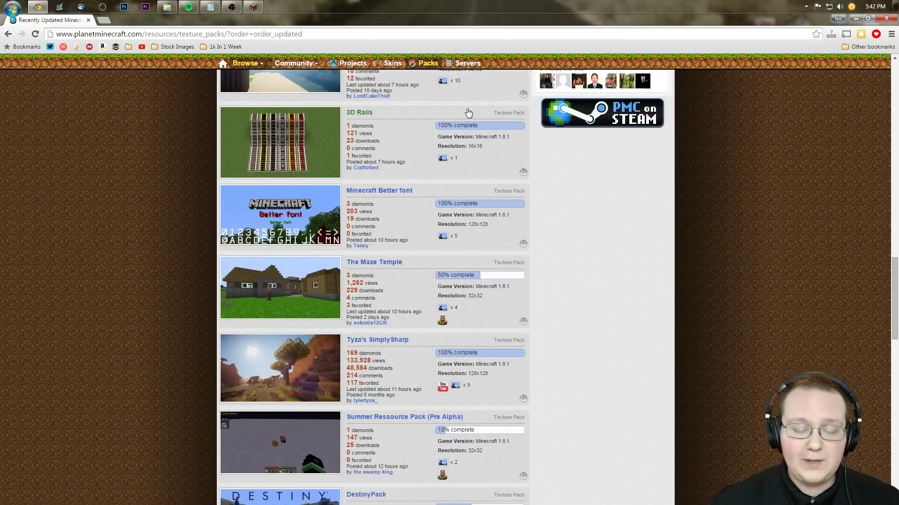
scroll(down, 3)
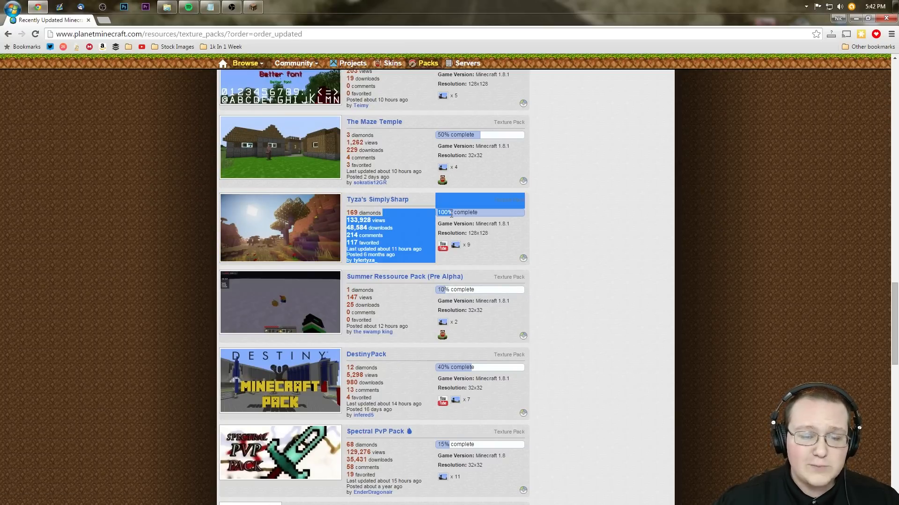
- Open the SimplySharp page, accept the x128 MC 1.8 terms of use, and click Download
click(377, 199)
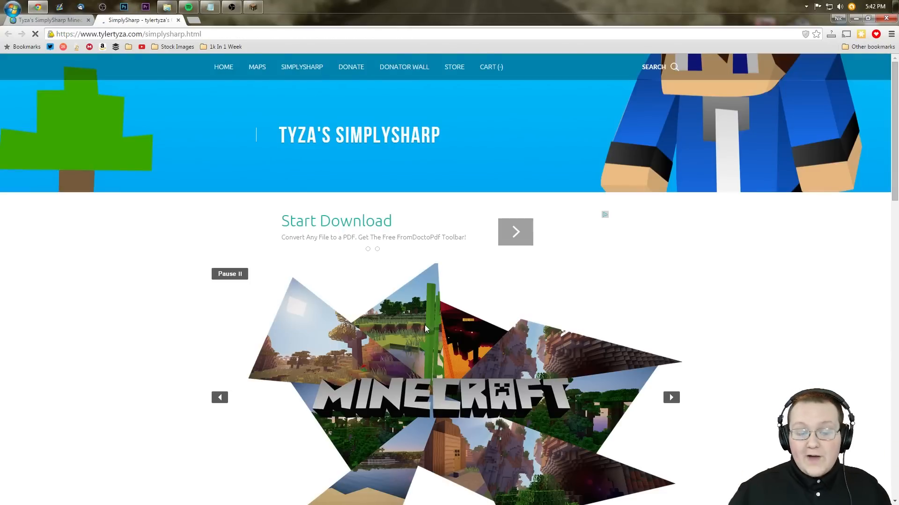
scroll(down, 3)
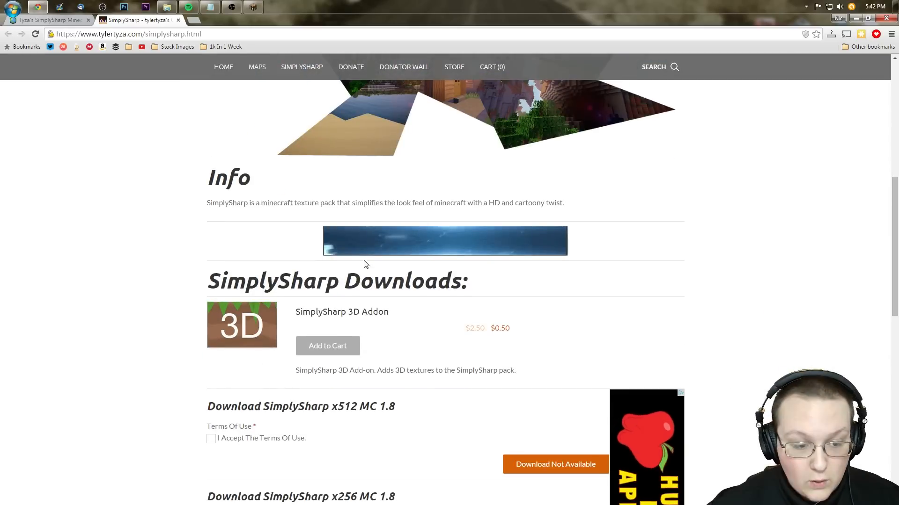
scroll(down, 3)
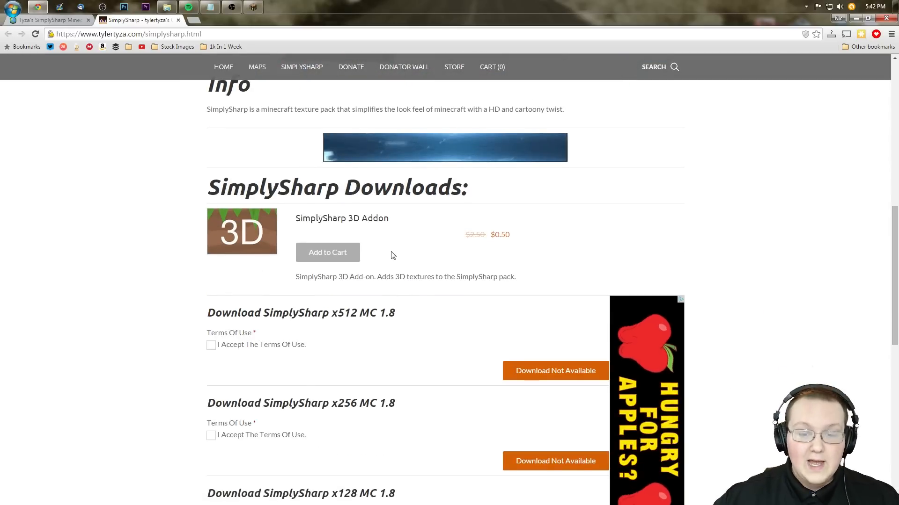
scroll(down, 3)
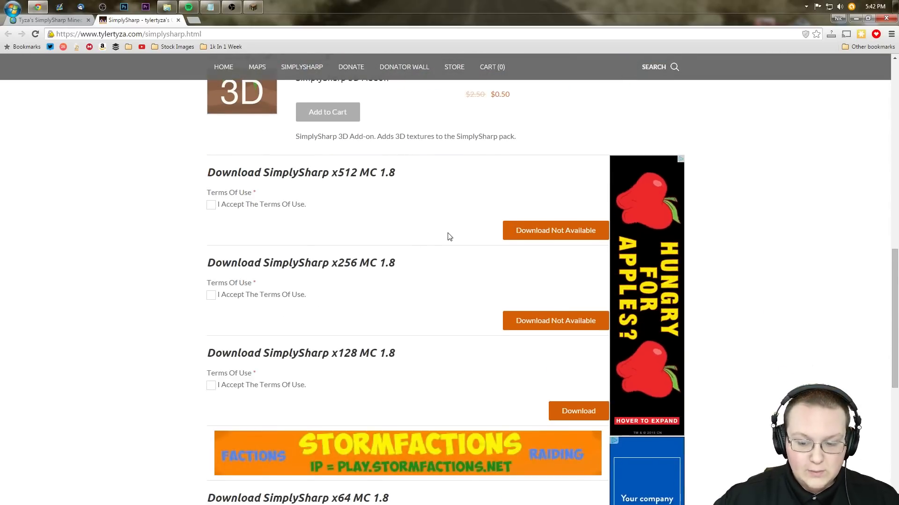
scroll(down, 3)
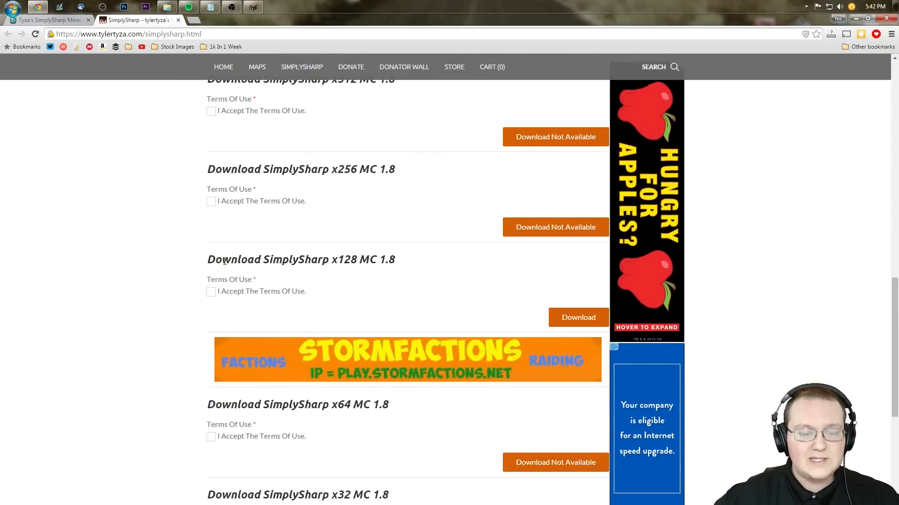
click(211, 292)
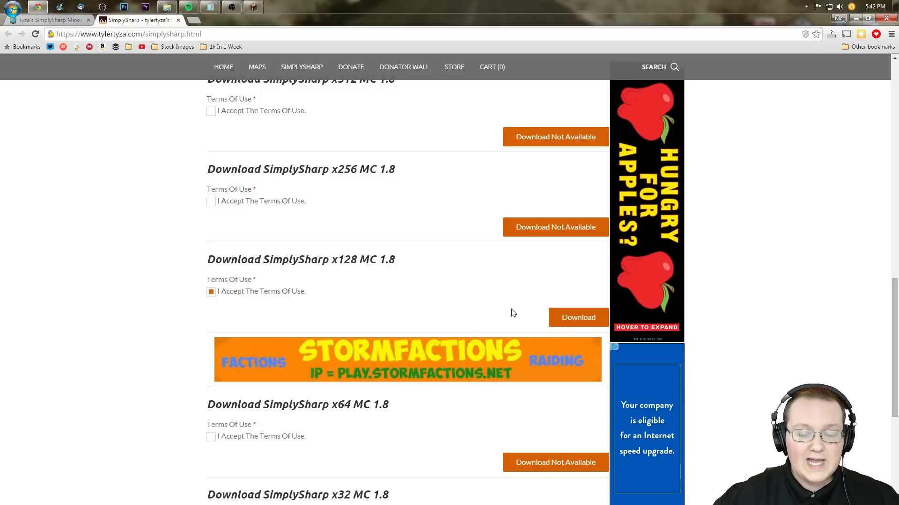
click(577, 317)
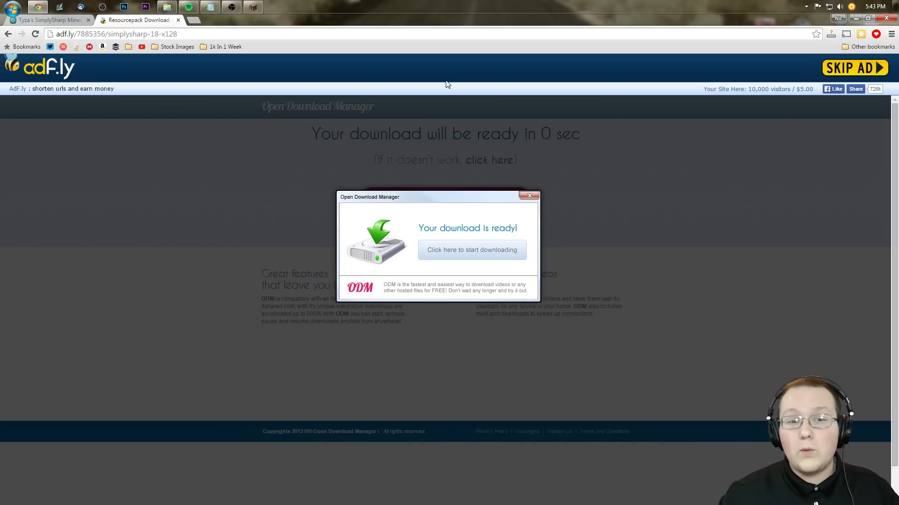
- Skip the adf.ly ad so the SimplySharp x128 MC 1.8 file downloads
click(854, 67)
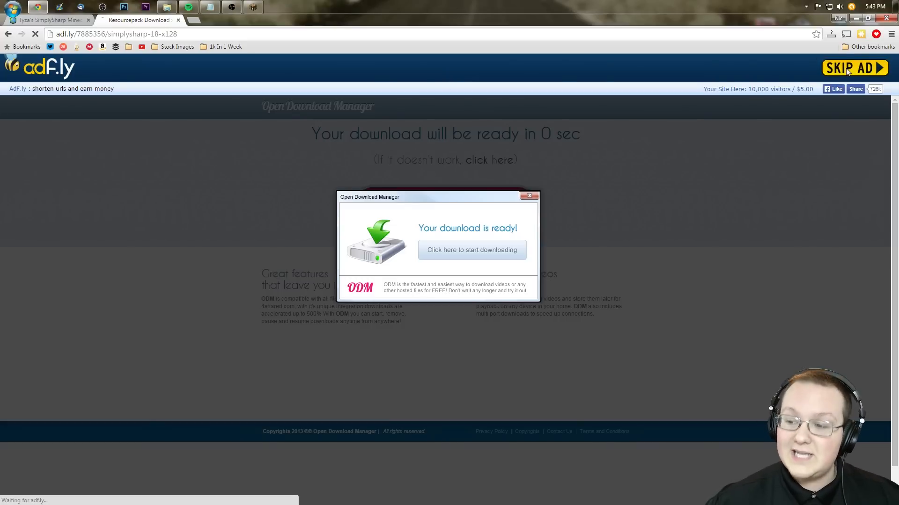
click(853, 68)
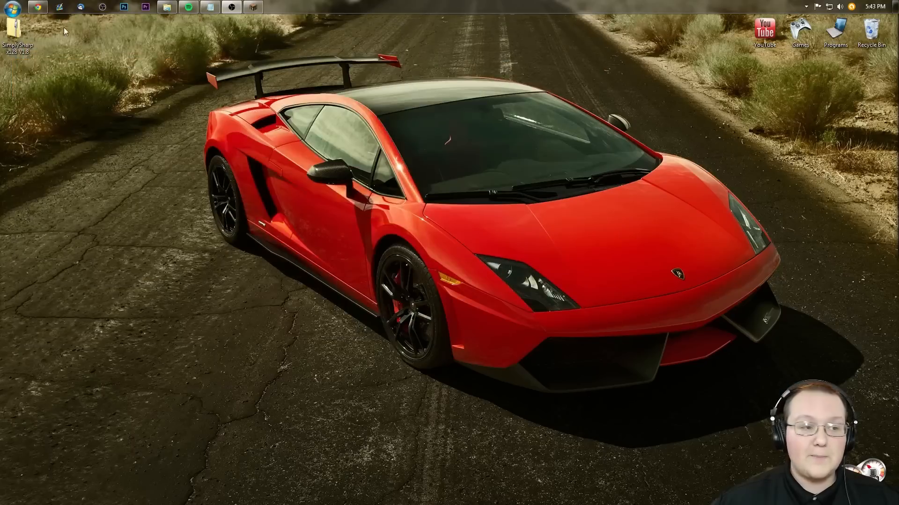
- Drag SimplySharp x128 V1.8 onto the desktop, close Downloads, and launch Minecraft 1.8.8
drag(17, 29, 551, 86)
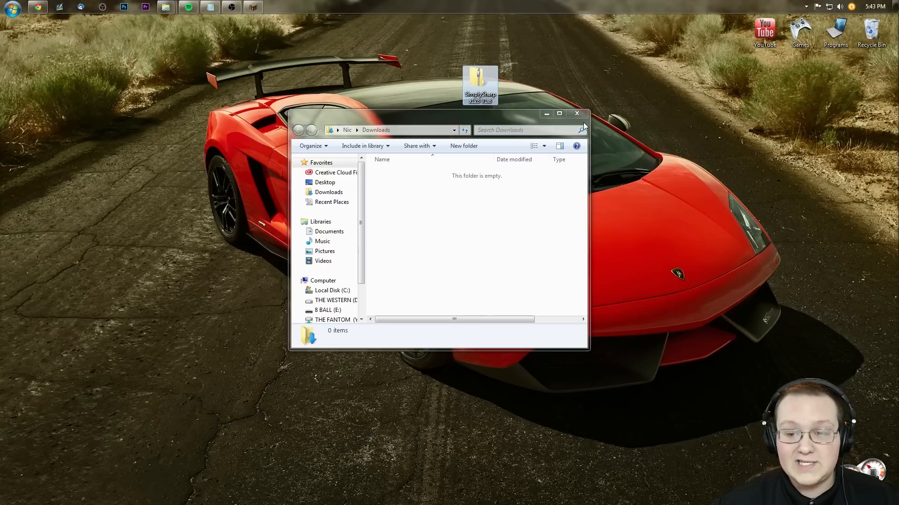
click(577, 113)
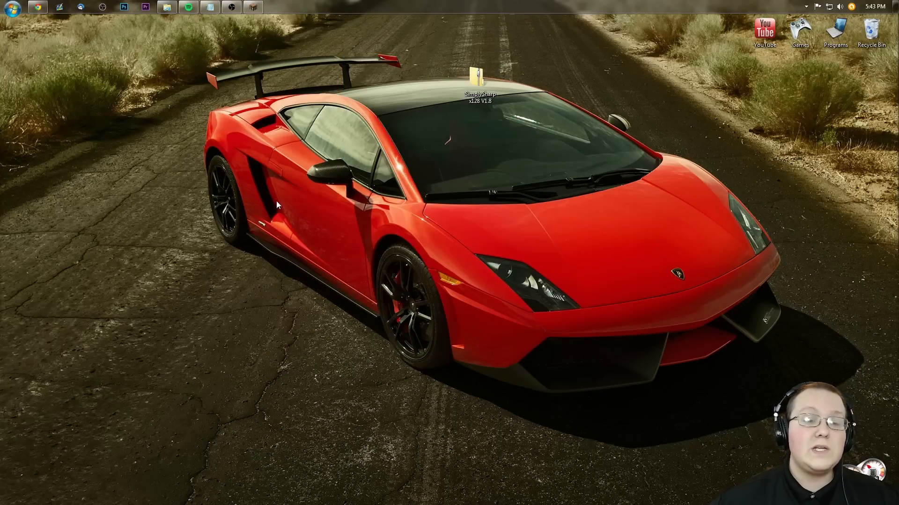
mouse_move(333, 145)
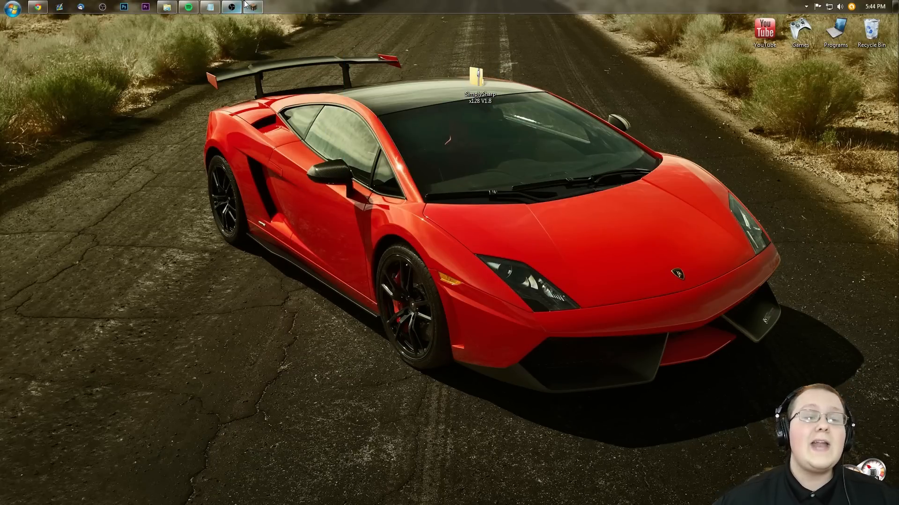
click(252, 8)
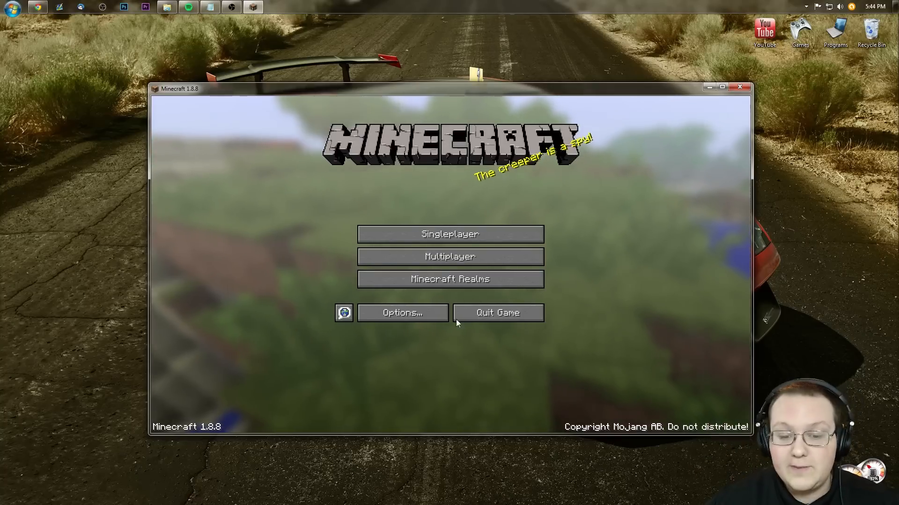
- Open the resource pack folder via Options > Resource Packs, then reopen the pack list
click(403, 313)
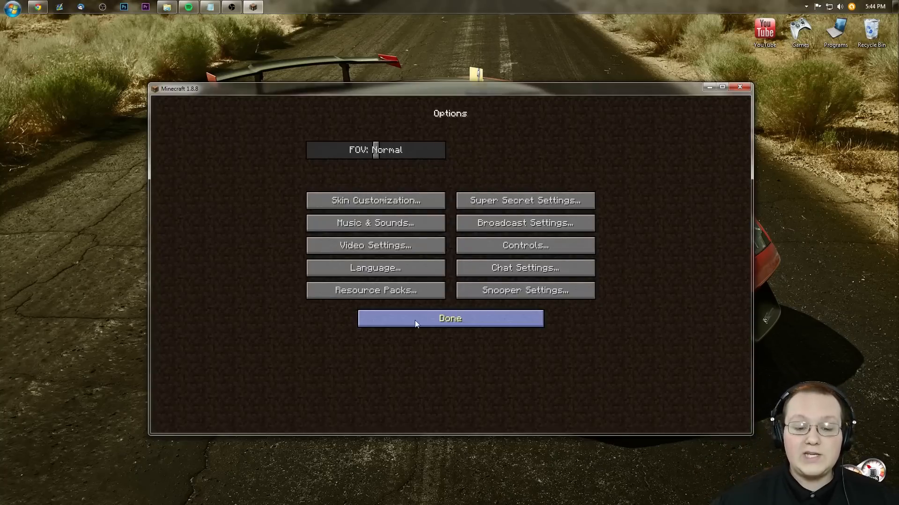
click(375, 291)
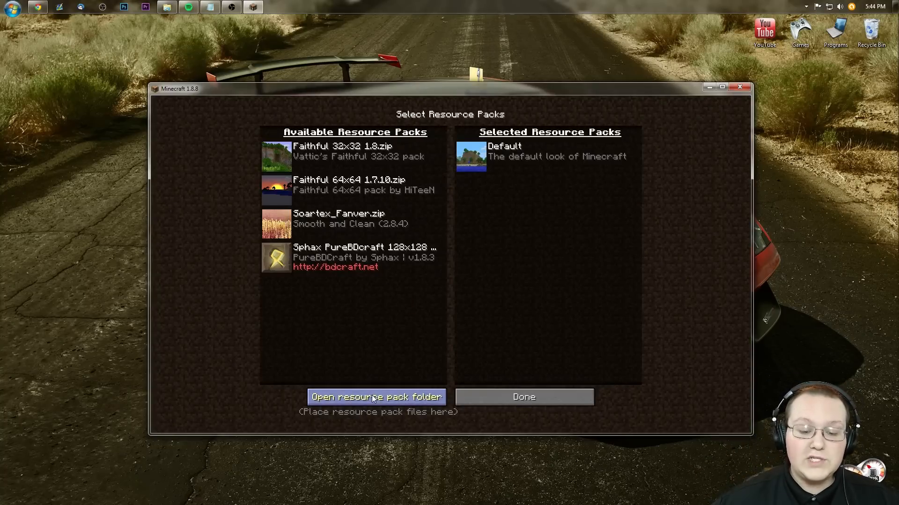
click(376, 396)
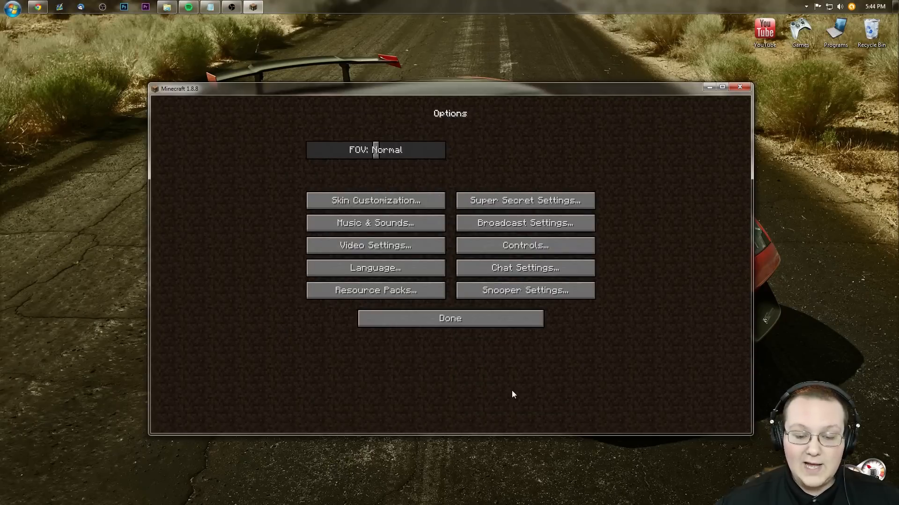
click(375, 290)
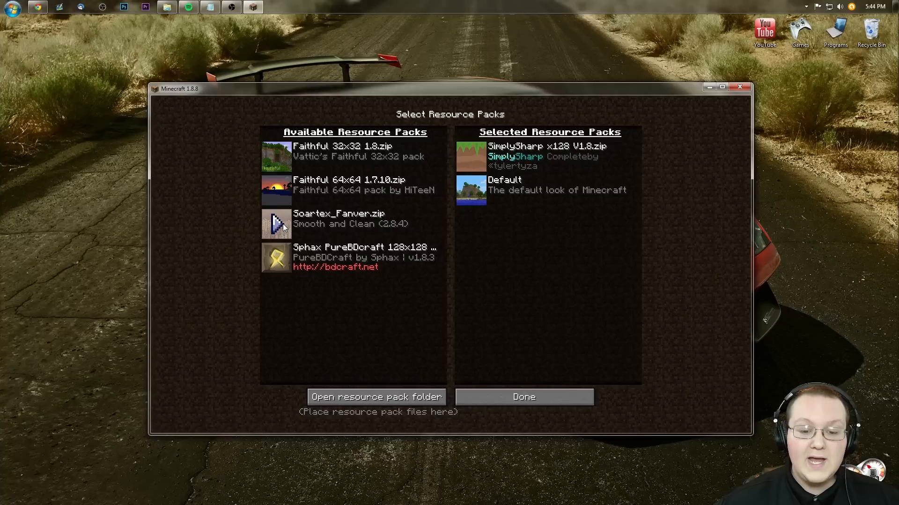
mouse_move(523, 396)
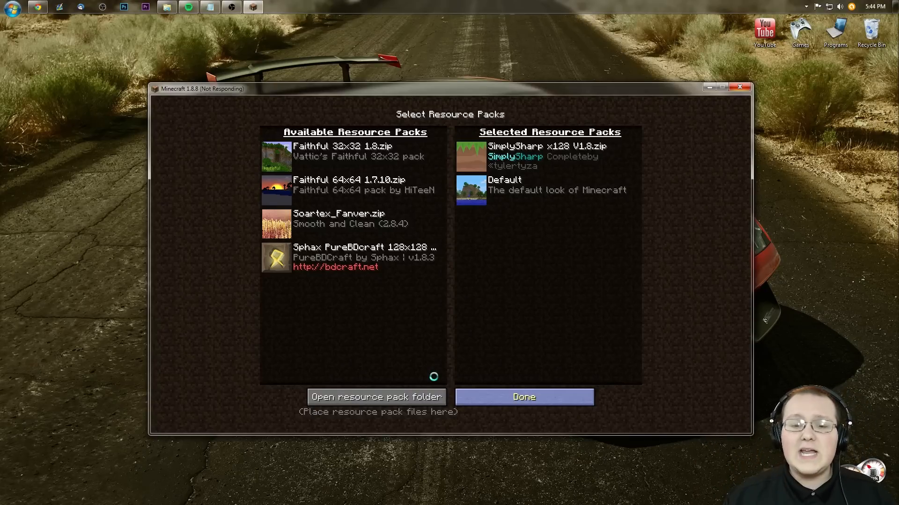
- Confirm SimplySharp x128 V1.8 as the selected resource pack with Done
click(523, 397)
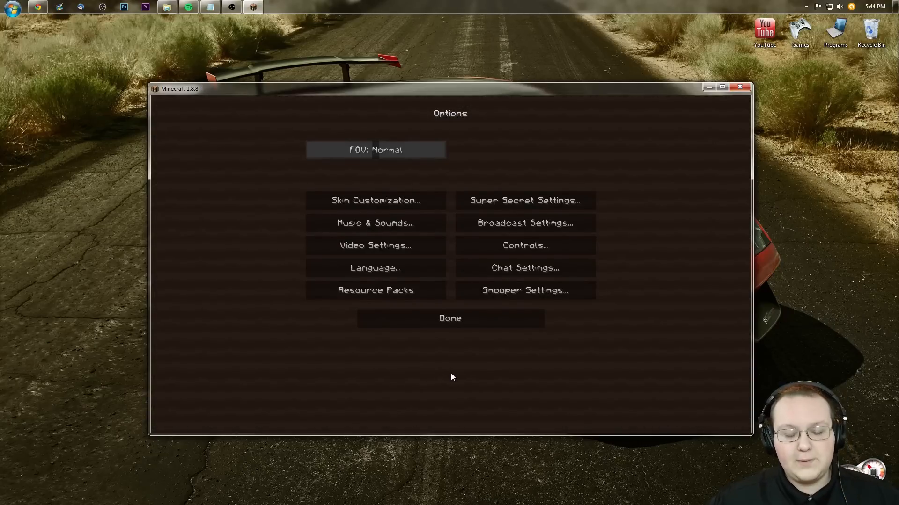